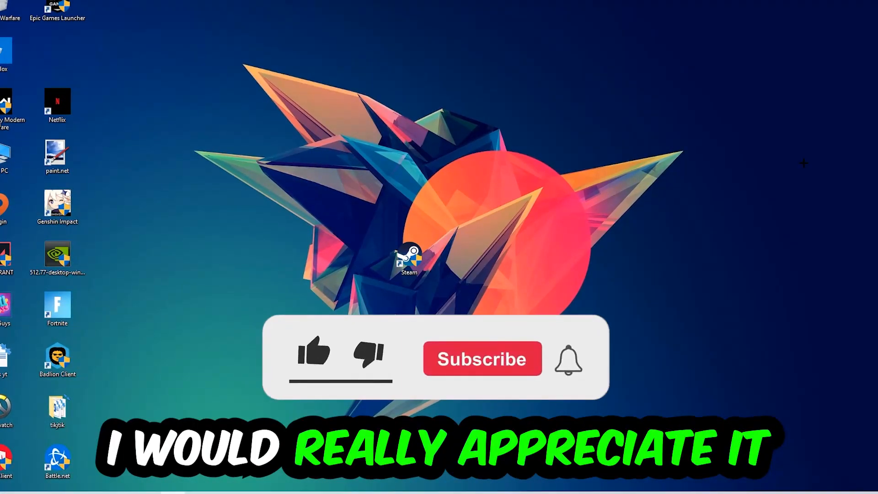
Open Task Manager from the taskbar to view running processes.
{"action": "left_click", "coordinate": [314, 352]}
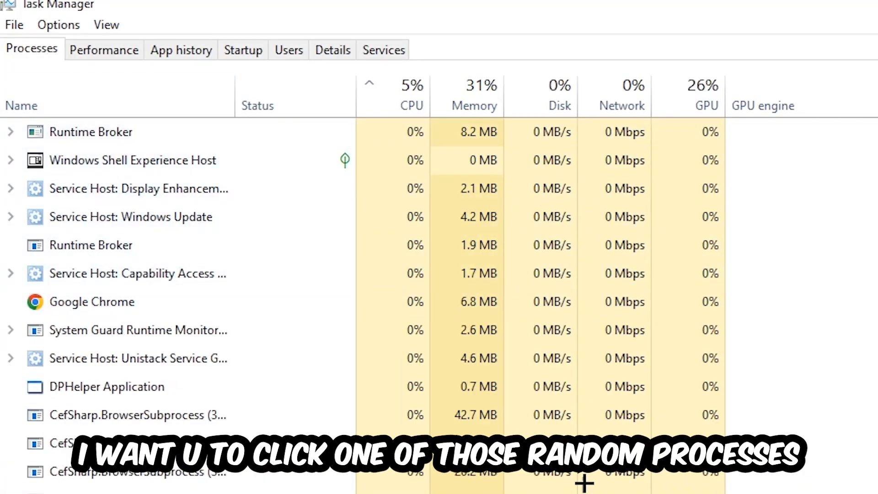
Select the DPHelper Application process, scroll the list, and bring up its actions.
{"action": "left_click", "coordinate": [106, 387]}
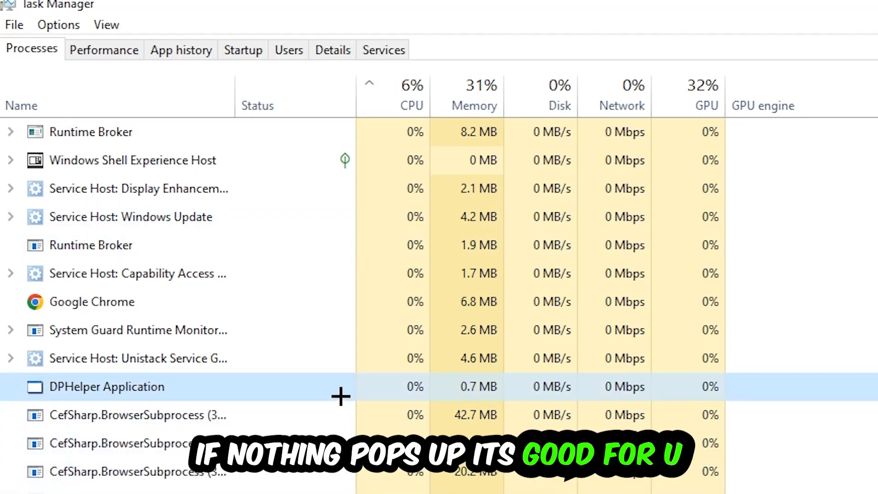
{"action": "scroll", "scroll_direction": "down", "scroll_amount": 3}
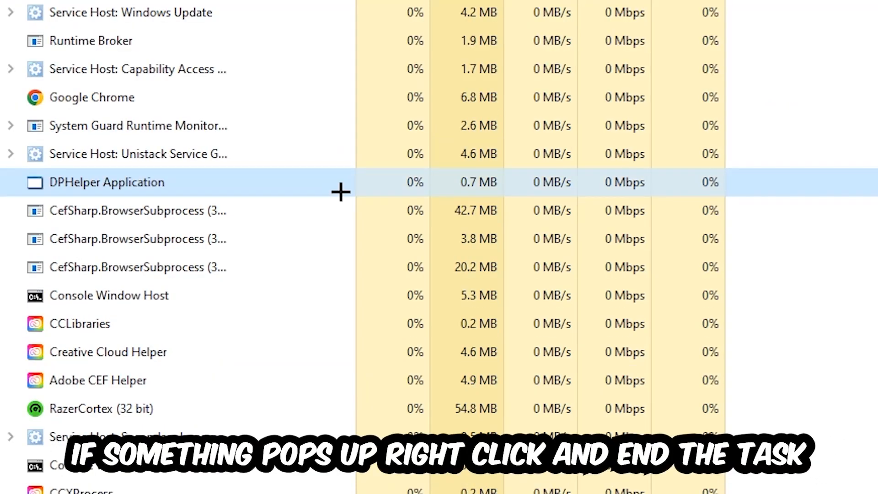
{"action": "right_click", "coordinate": [108, 295]}
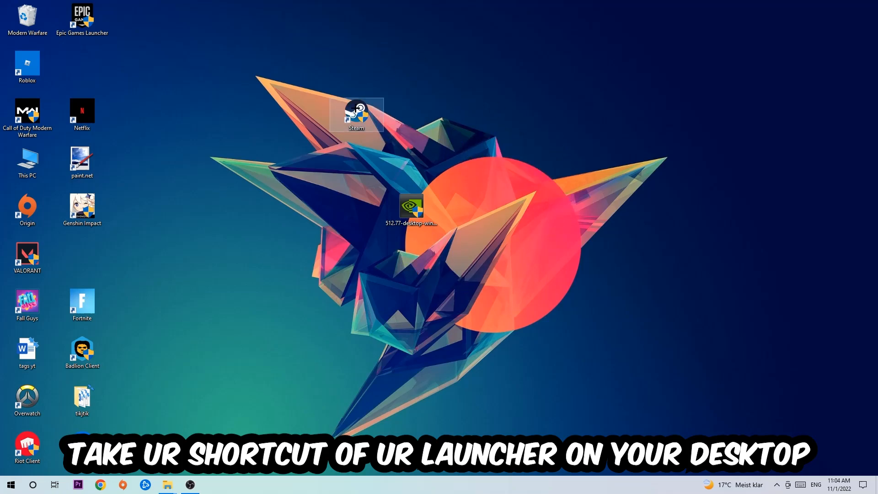
Nudge the Steam shortcut left on the desktop and open its Properties.
{"action": "left_click_drag", "start_coordinate": [356, 112], "coordinate": [301, 112]}
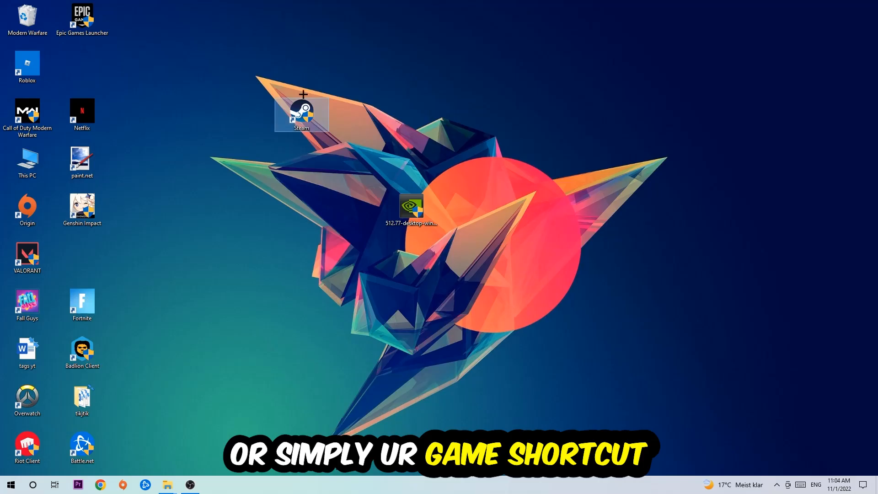
{"action": "right_click", "coordinate": [302, 112]}
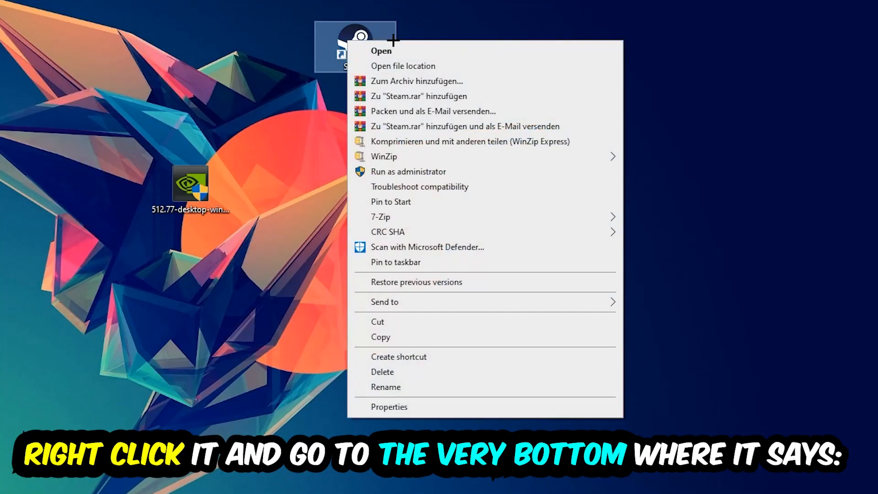
{"action": "mouse_move", "coordinate": [430, 331]}
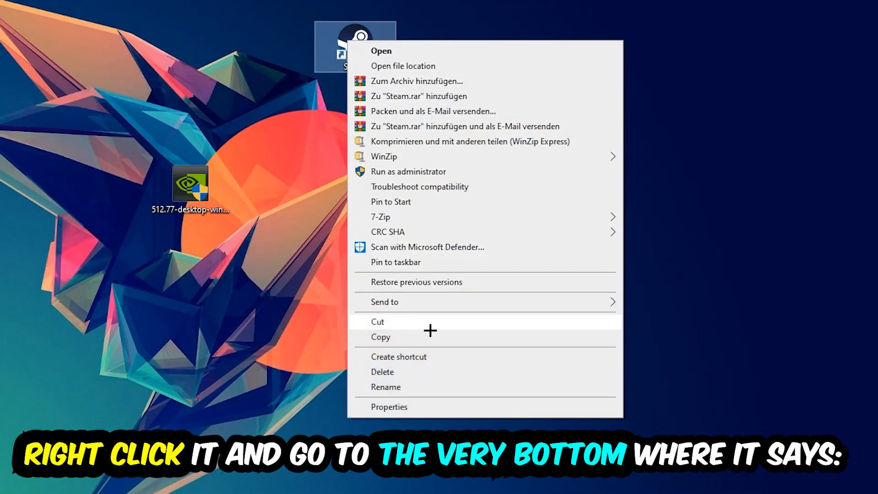
{"action": "left_click", "coordinate": [390, 406]}
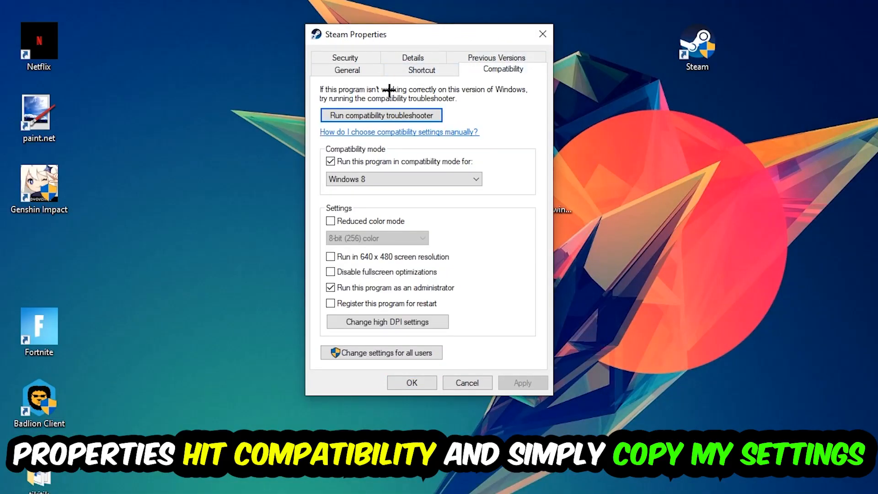
{"action": "mouse_move", "coordinate": [352, 246]}
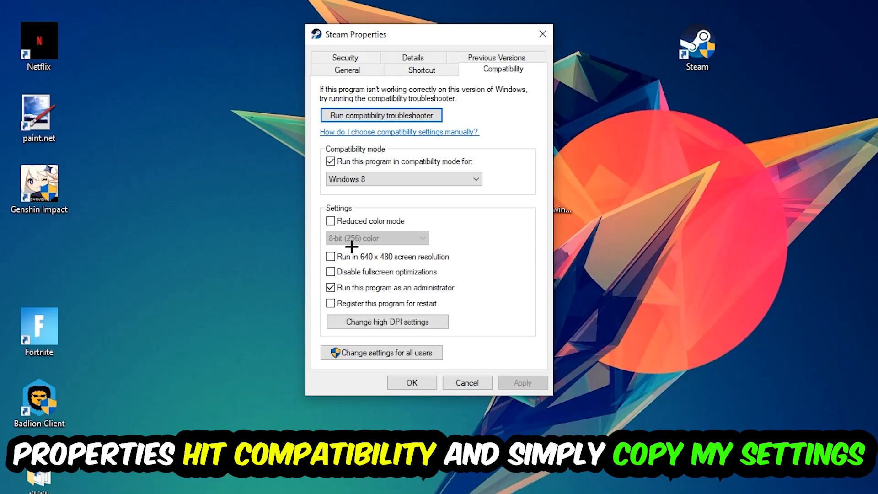
{"action": "mouse_move", "coordinate": [473, 160]}
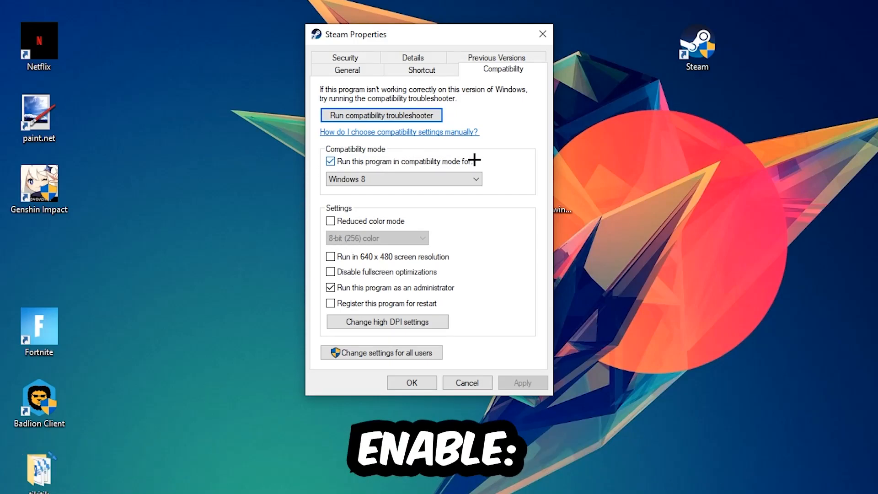
{"action": "mouse_move", "coordinate": [358, 289]}
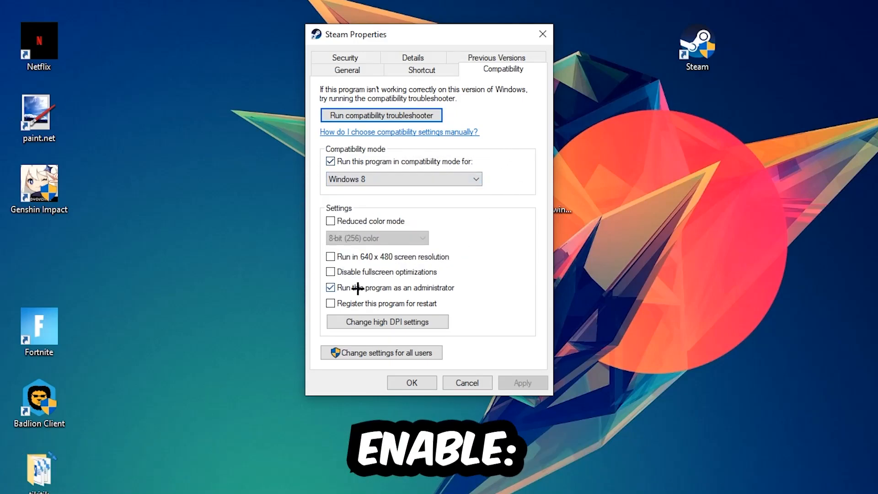
Toggle 'Run this program as an administrator' off and back on for Steam.
{"action": "left_click", "coordinate": [330, 287]}
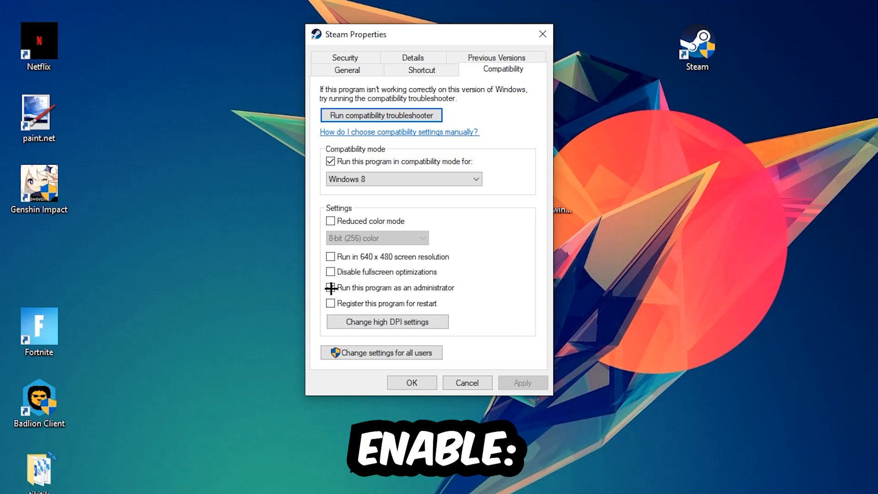
{"action": "left_click", "coordinate": [330, 287]}
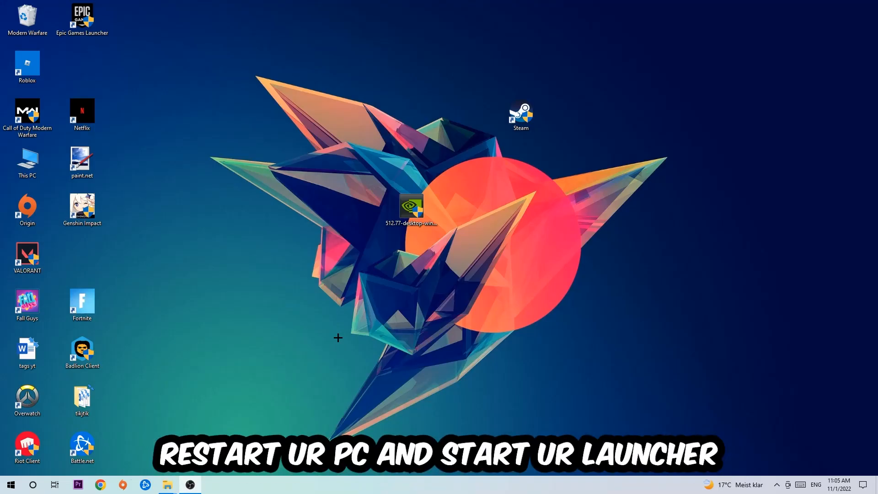
{"action": "mouse_move", "coordinate": [479, 226]}
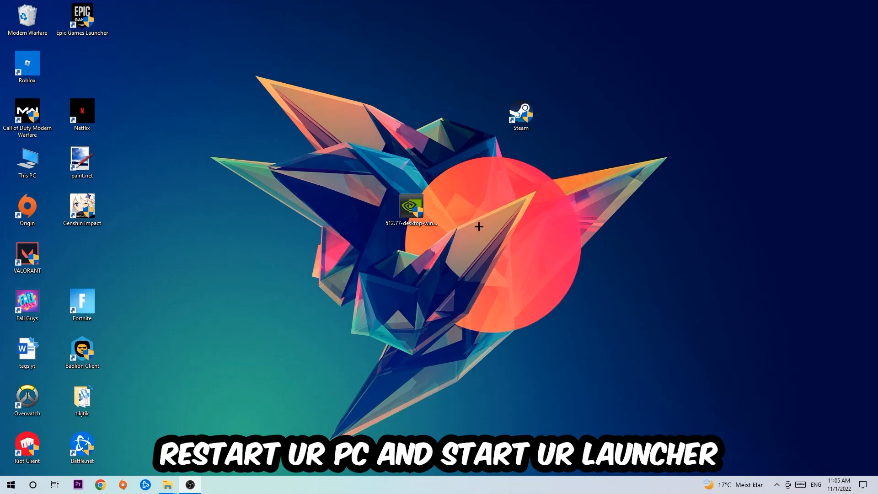